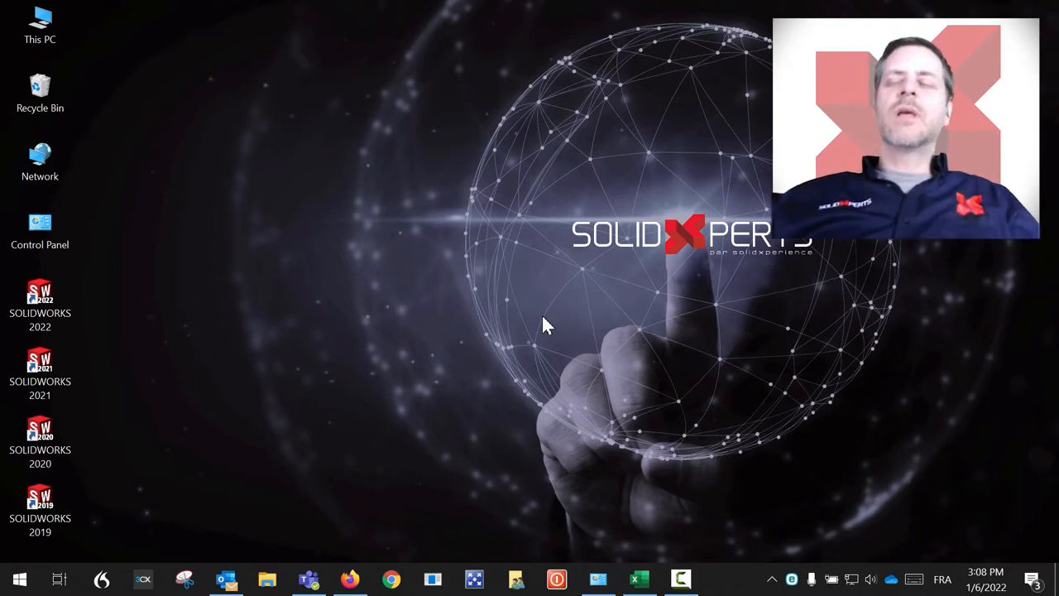
{"action": "mouse_move", "coordinate": [610, 264]}
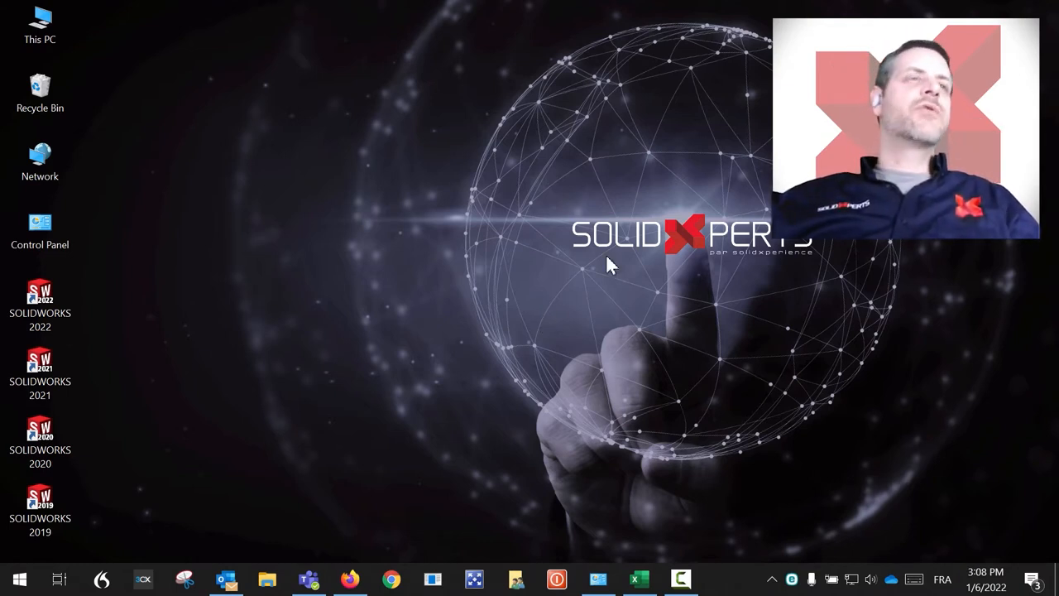
Step: Scroll the Start menu app list down to the SOLIDWORKS entries and expand the SOLIDWORKS 2021 group
{"action": "left_click", "coordinate": [19, 579]}
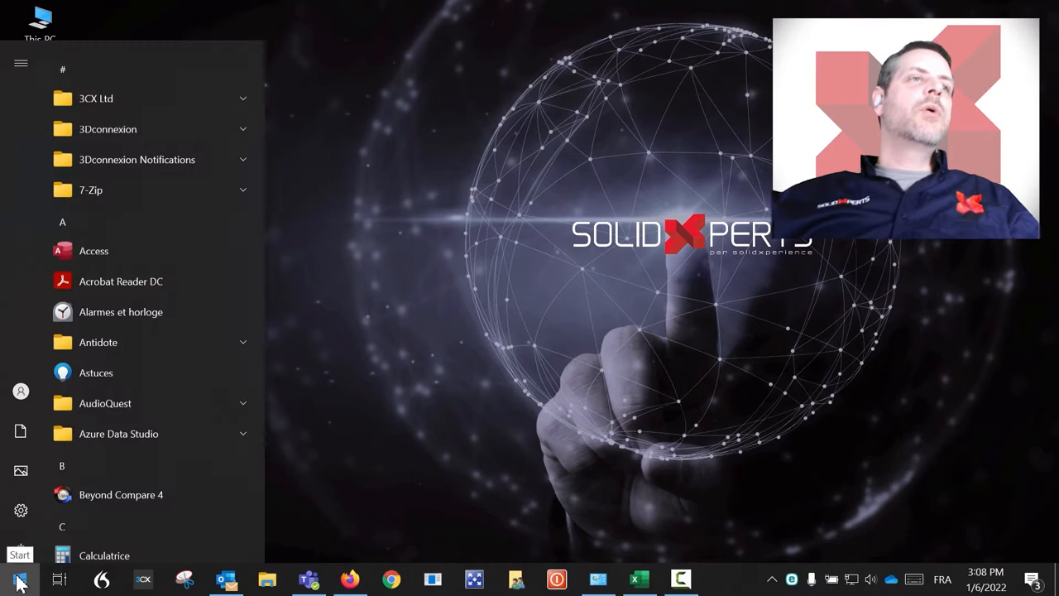
{"action": "scroll", "scroll_direction": "down", "scroll_amount": 3}
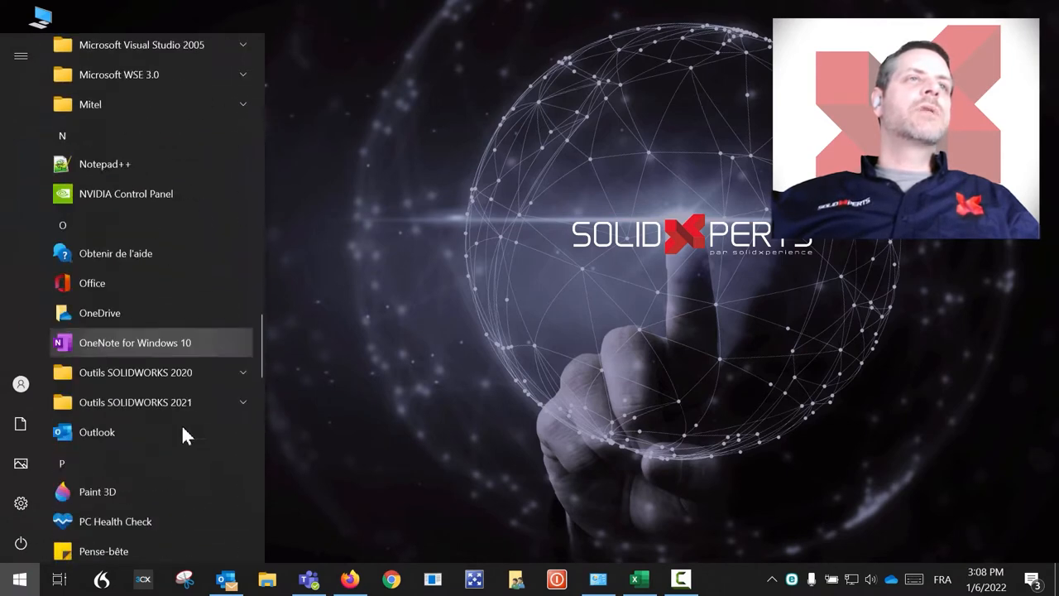
{"action": "scroll", "scroll_direction": "down", "scroll_amount": 3}
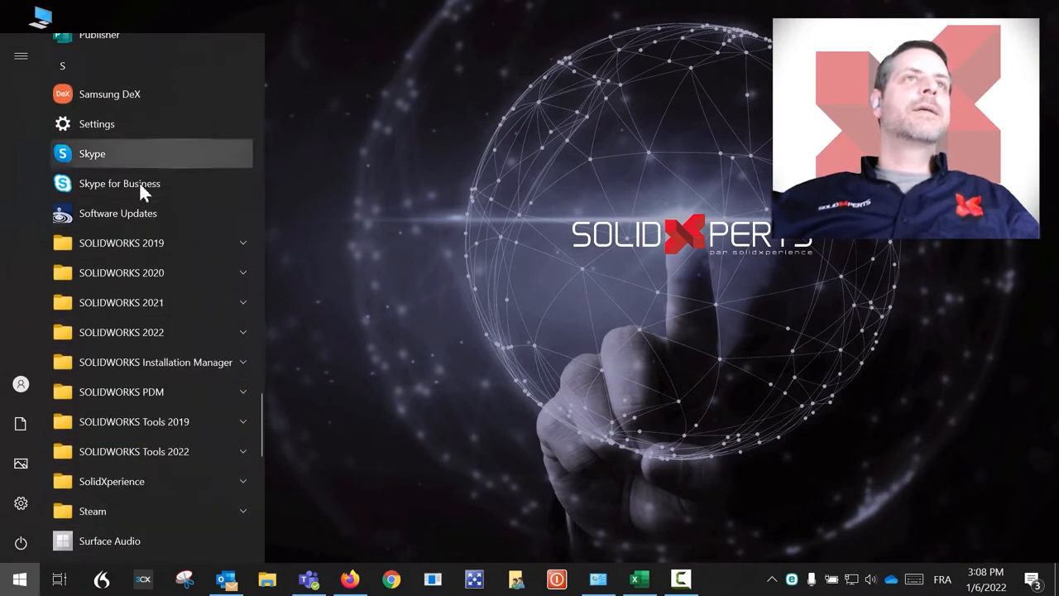
{"action": "left_click", "coordinate": [121, 301]}
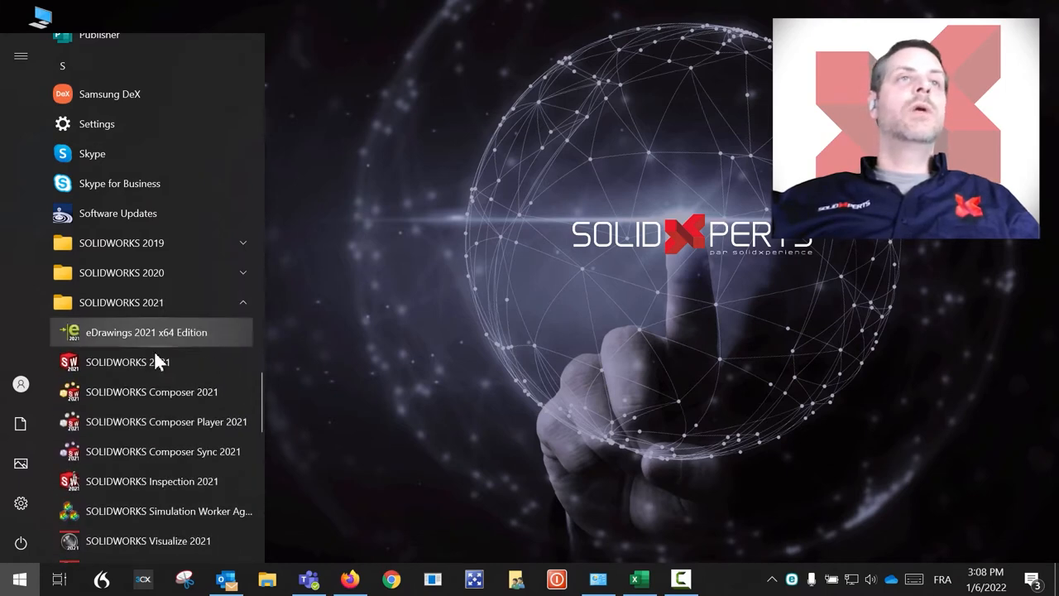
Step: Expand the SOLIDWORKS Tools 2022 folder and scroll to locate SOLIDWORKS Rx 2022
{"action": "scroll", "scroll_direction": "down", "scroll_amount": 3}
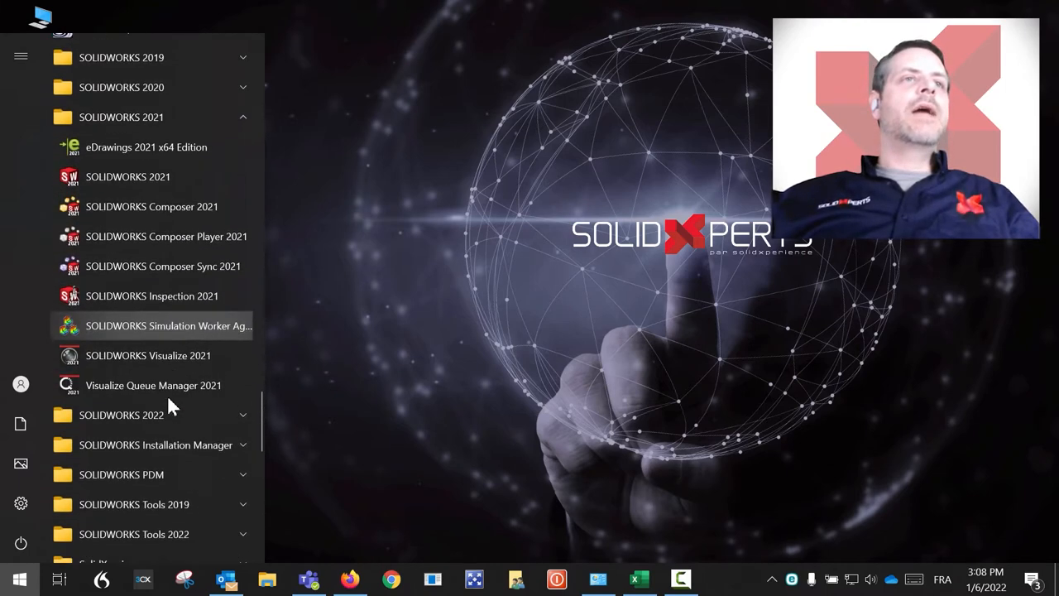
{"action": "scroll", "scroll_direction": "down", "scroll_amount": 3}
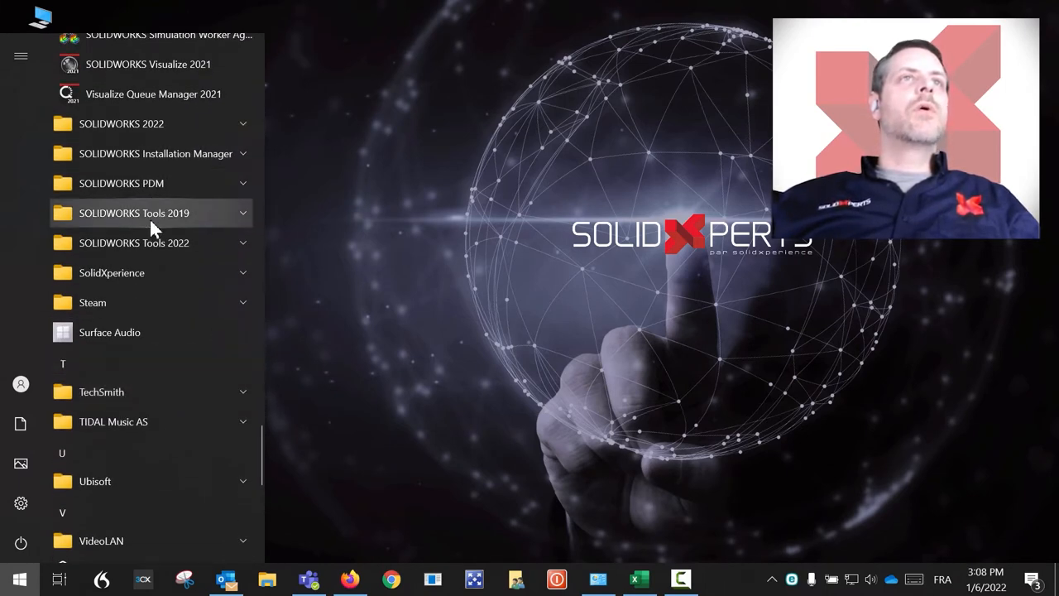
{"action": "left_click", "coordinate": [133, 241]}
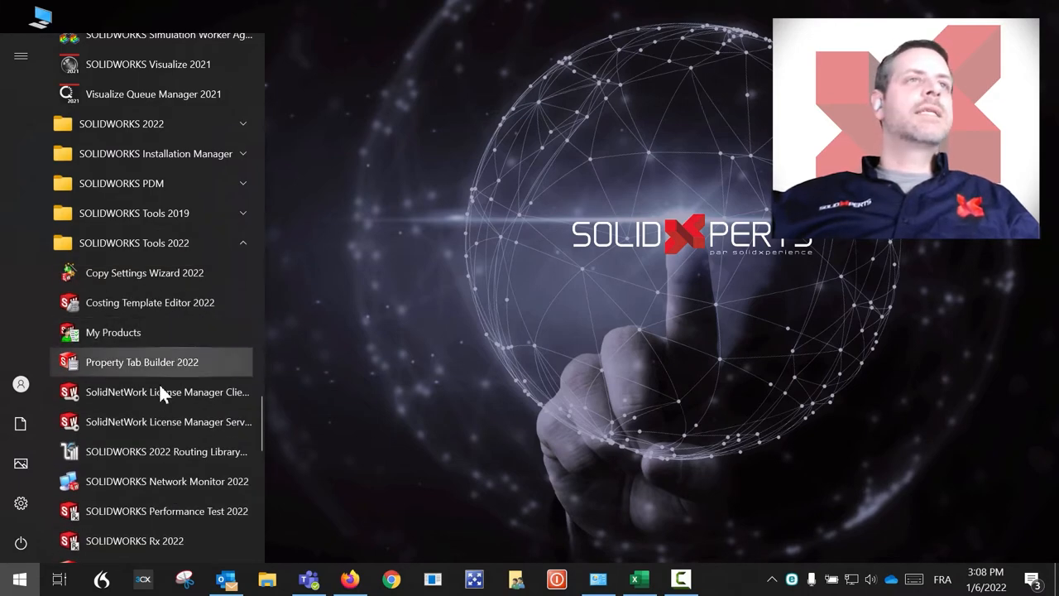
{"action": "scroll", "scroll_direction": "down", "scroll_amount": 3}
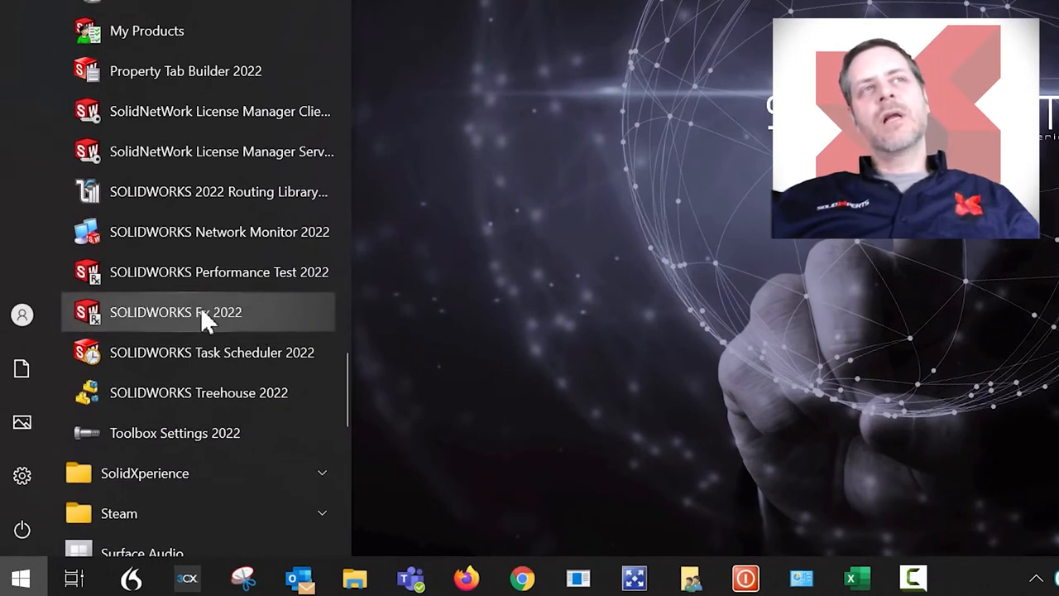
{"action": "mouse_move", "coordinate": [234, 324]}
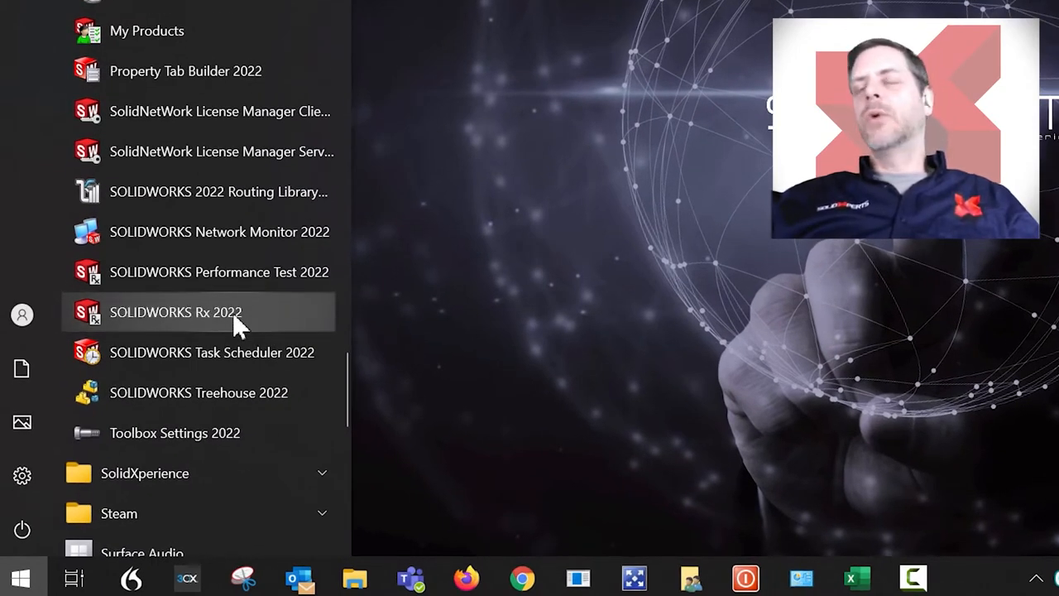
{"action": "scroll", "scroll_direction": "up", "scroll_amount": 3}
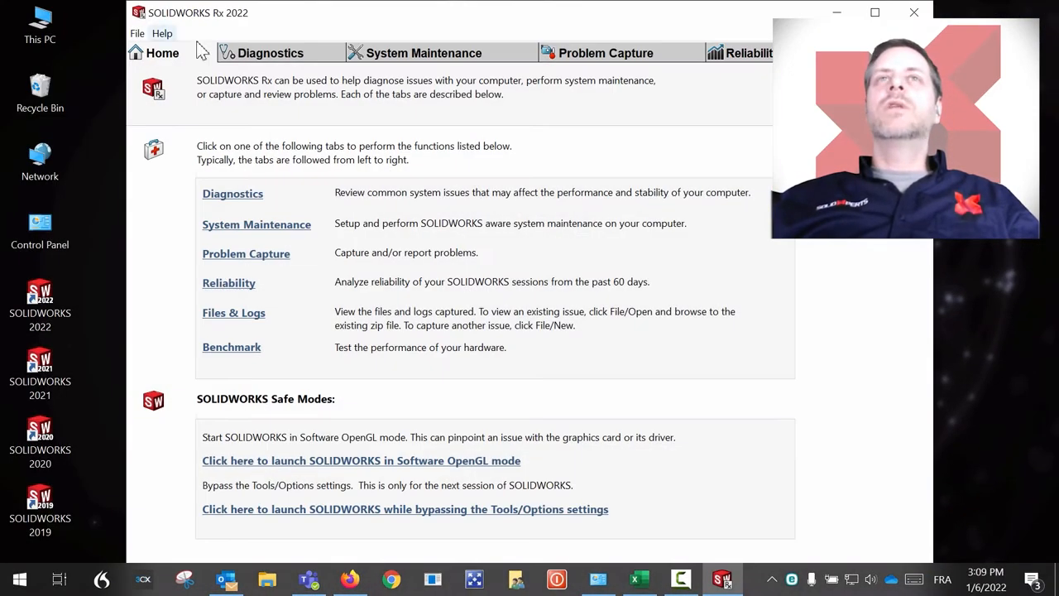
{"action": "mouse_move", "coordinate": [527, 522]}
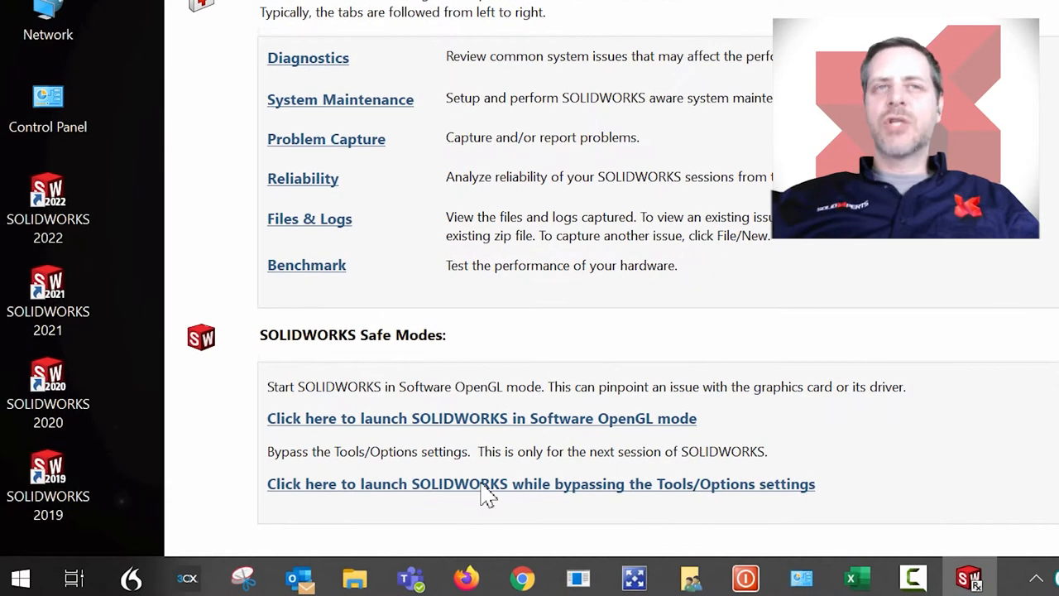
{"action": "mouse_move", "coordinate": [644, 486]}
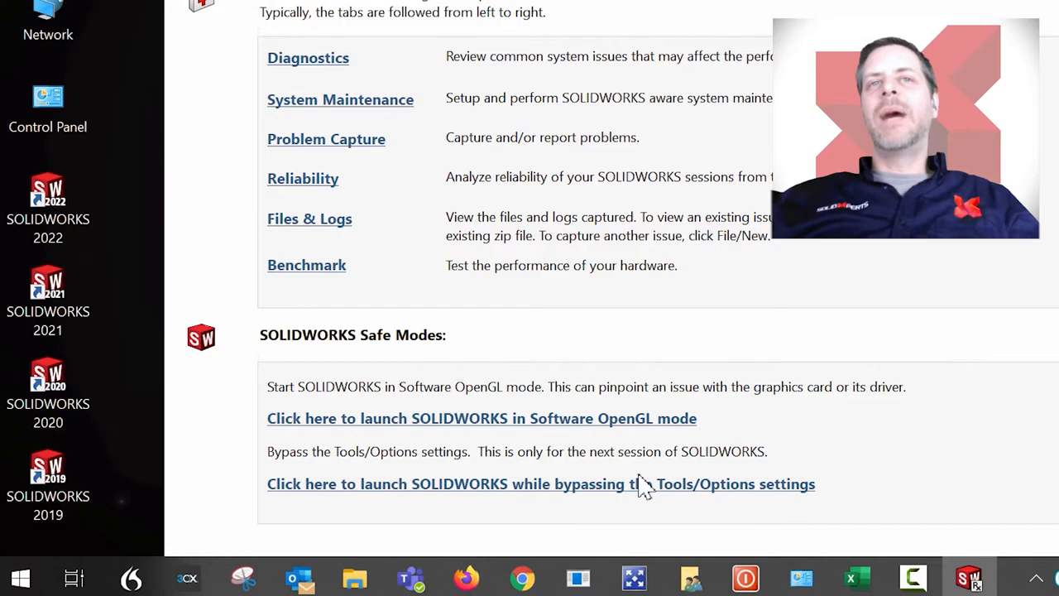
{"action": "mouse_move", "coordinate": [786, 493]}
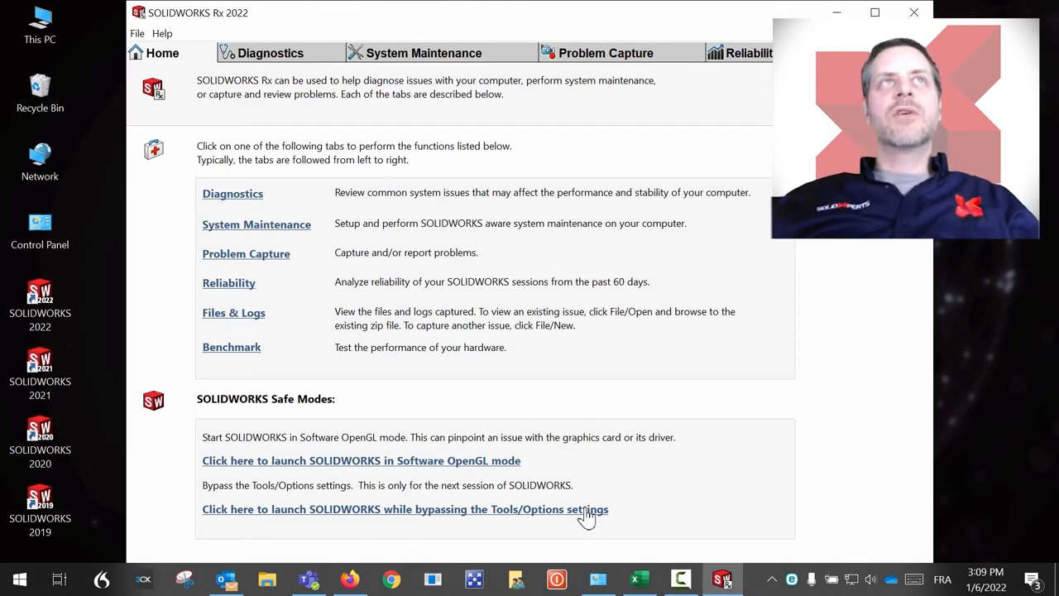
{"action": "mouse_move", "coordinate": [225, 18]}
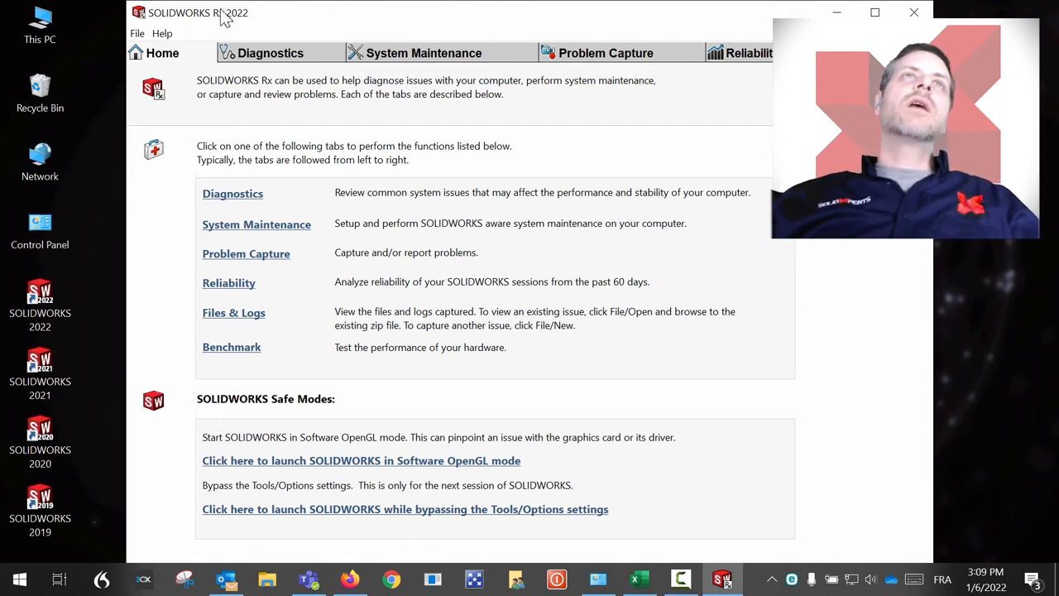
{"action": "mouse_move", "coordinate": [183, 70]}
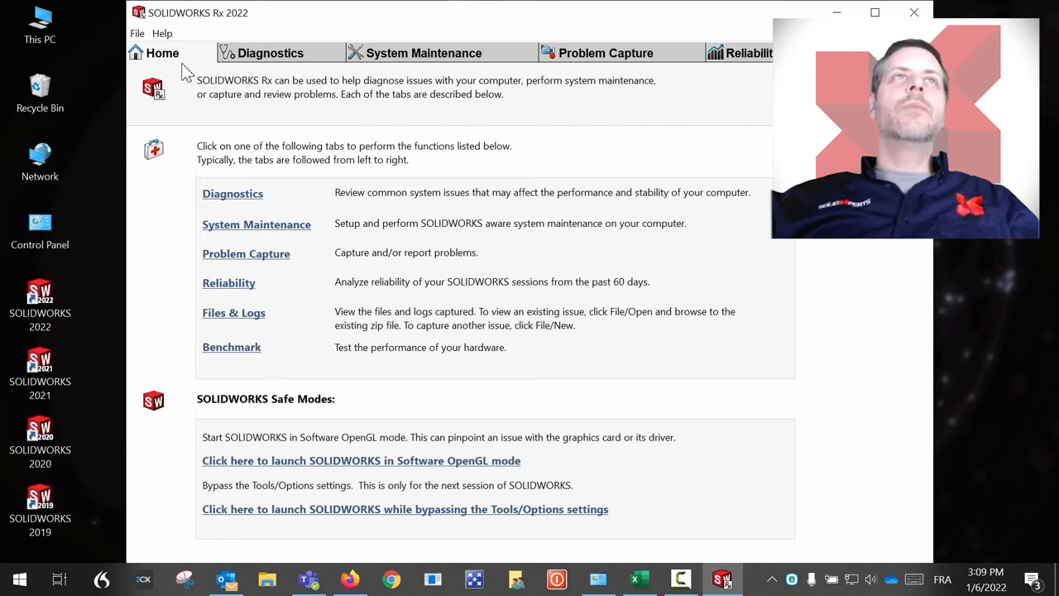
{"action": "mouse_move", "coordinate": [228, 519]}
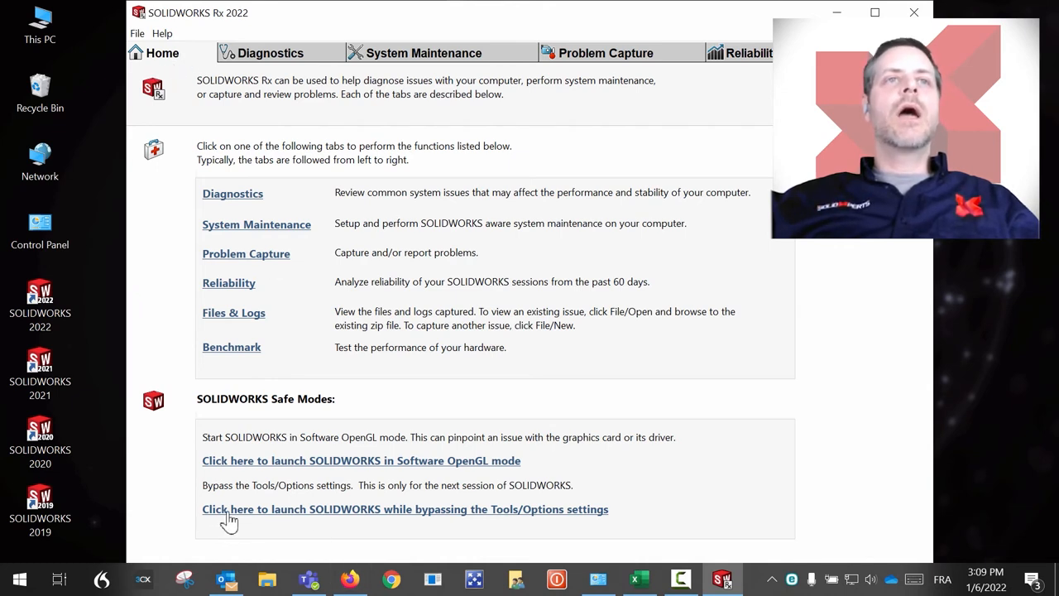
{"action": "mouse_move", "coordinate": [488, 516]}
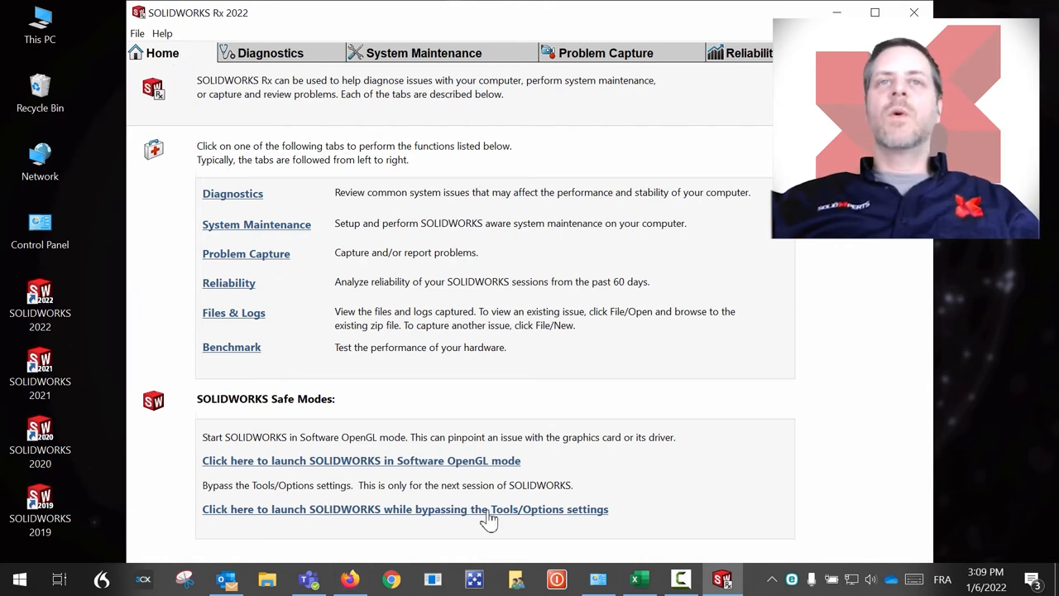
{"action": "mouse_move", "coordinate": [486, 510]}
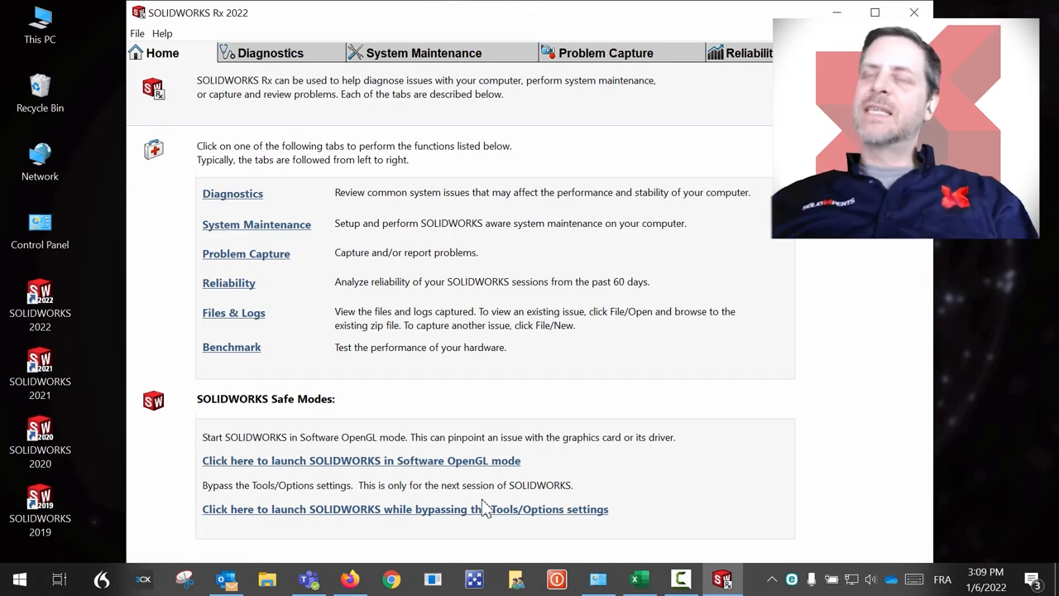